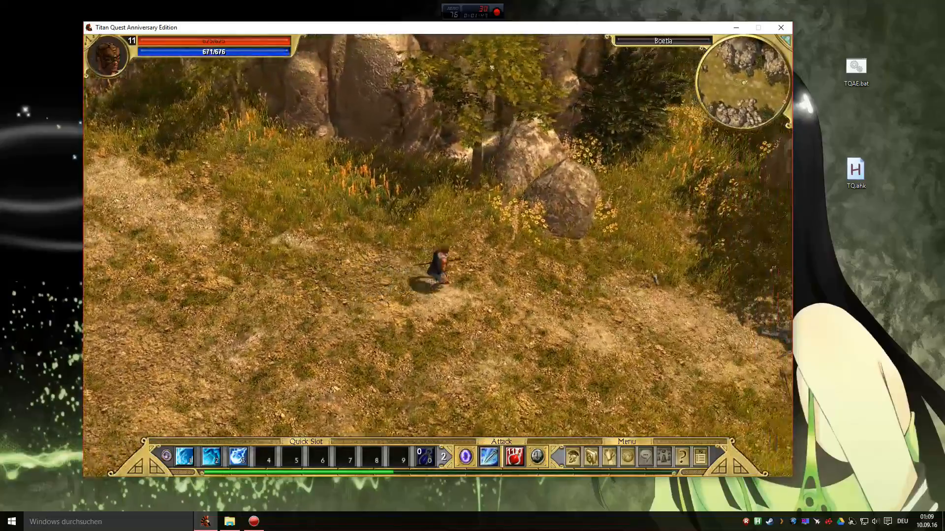
View the 'Titan Quest - Immortal Throne' forum thread's one-button skill code section
left_click(439, 268)
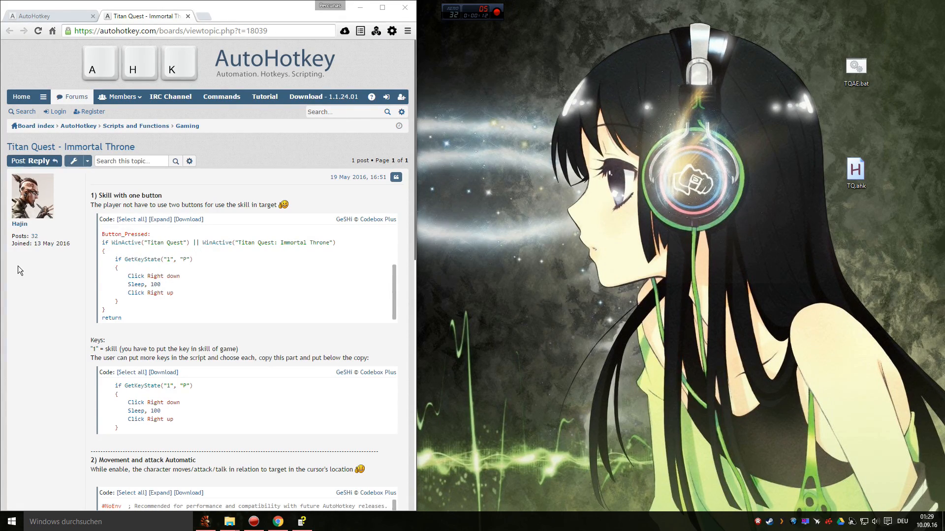
mouse_move(219, 300)
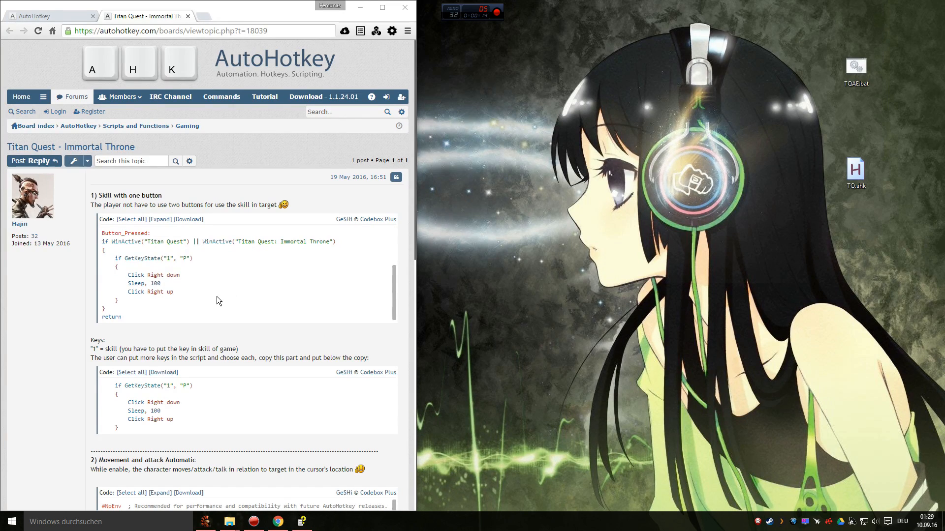
Open TQ.ahk from the desktop via Edit Script in Notepad
right_click(857, 172)
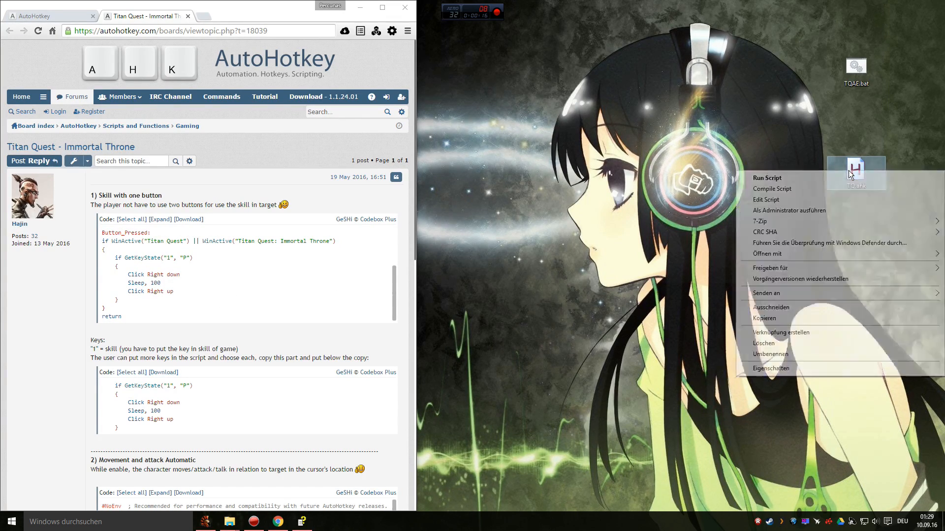
left_click(765, 200)
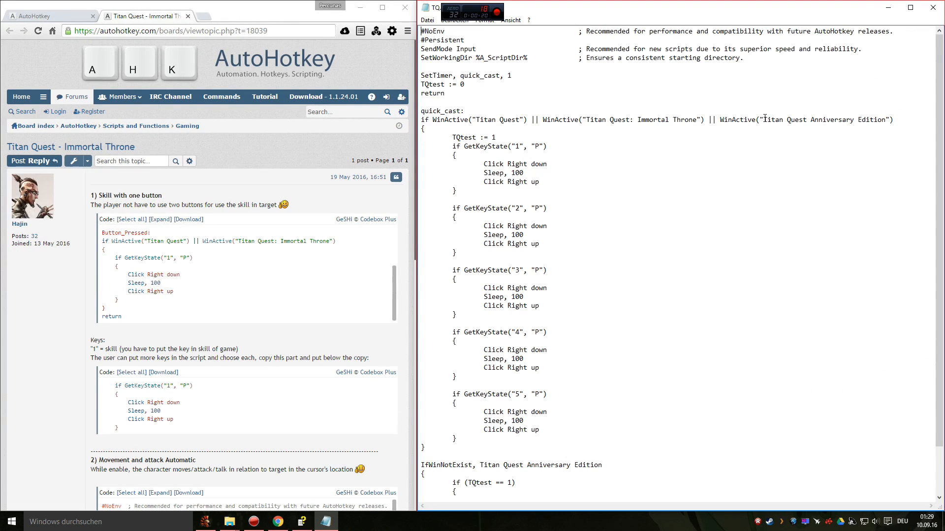
Edit the fourth GetKeyState check's key value, typing 7 in place of the selected key name
left_click_drag(763, 119, 886, 119)
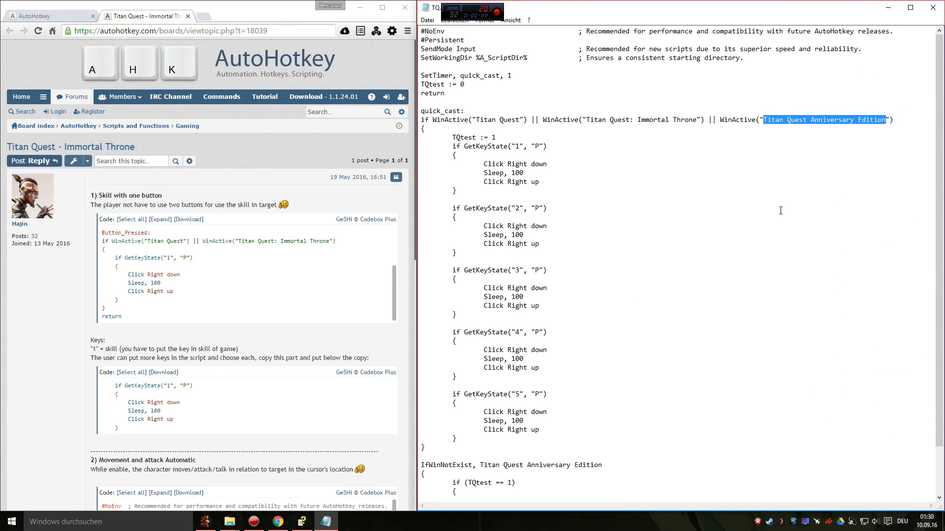
scroll("down", 3)
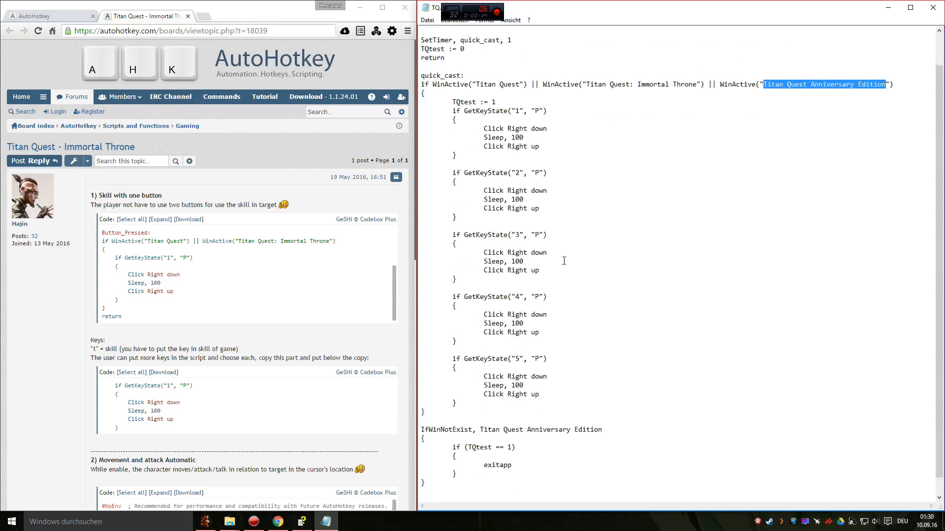
left_click_drag(453, 172, 532, 326)
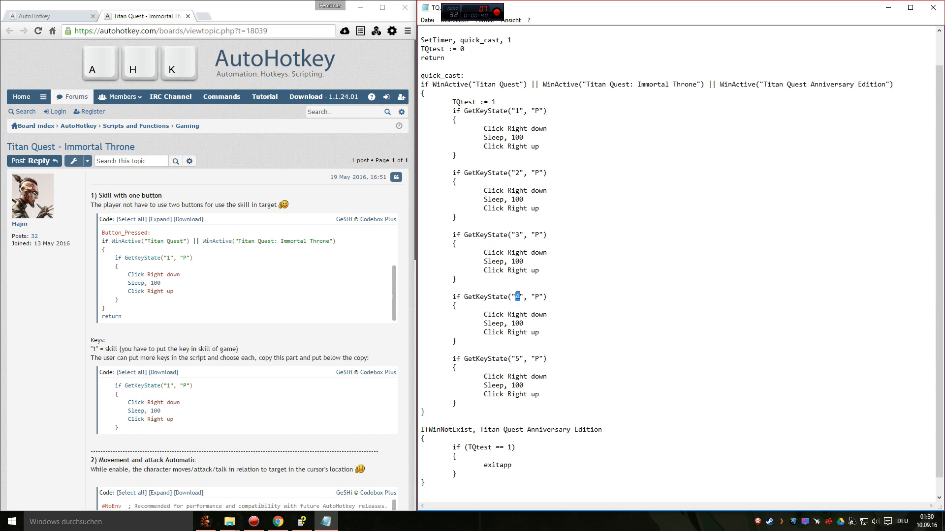
type("7")
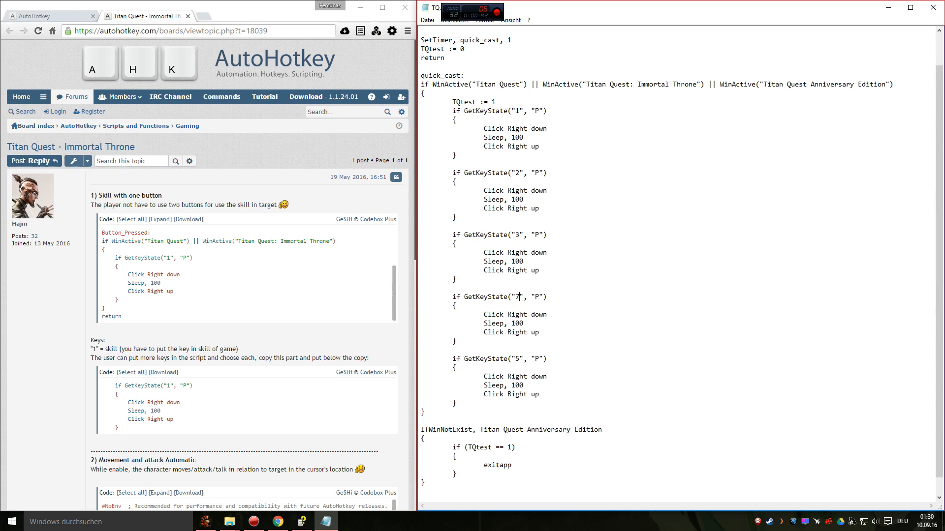
left_click(540, 332)
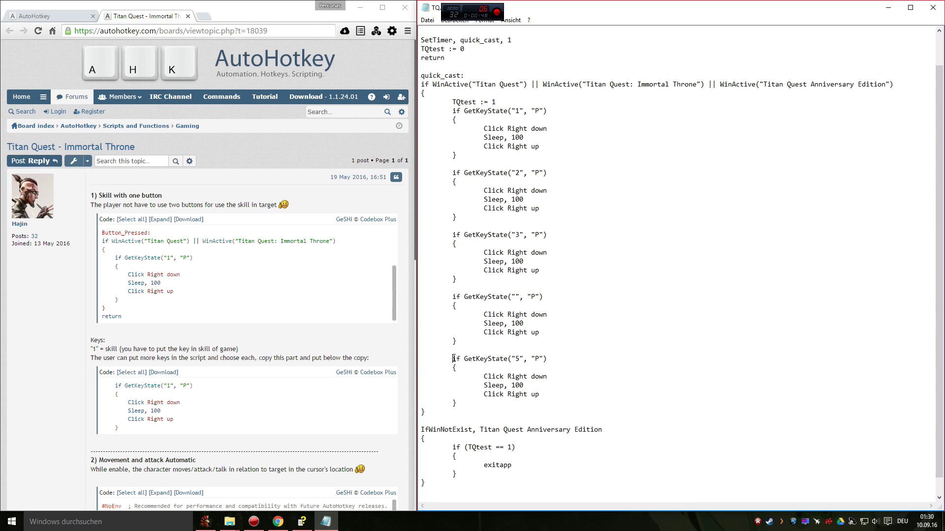
Duplicate the GetKeyState("5") block below itself and change the new check to key 9
left_click_drag(453, 358, 456, 403)
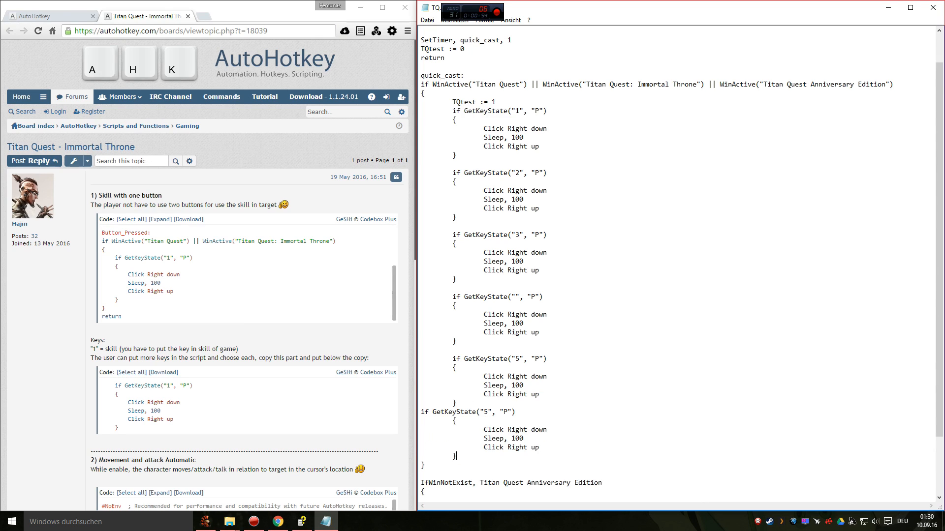
scroll("down", 3)
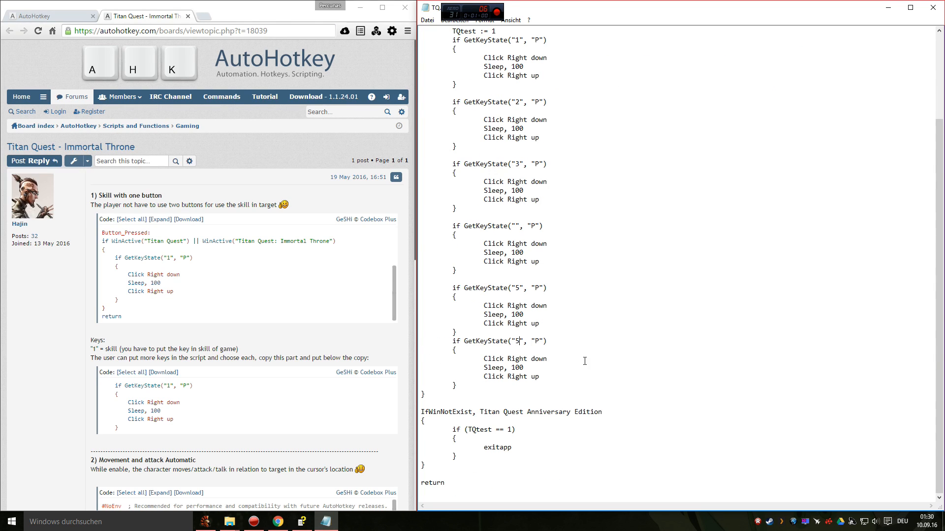
type("9")
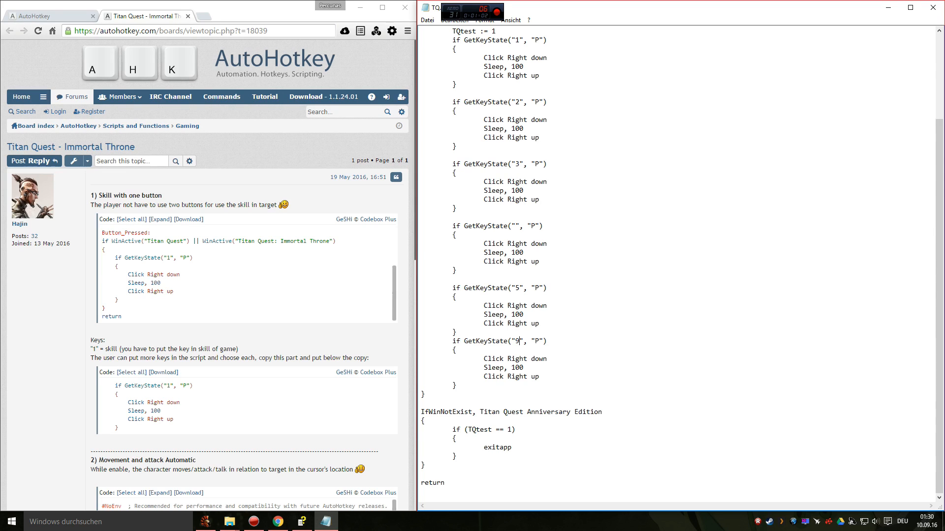
left_click(547, 358)
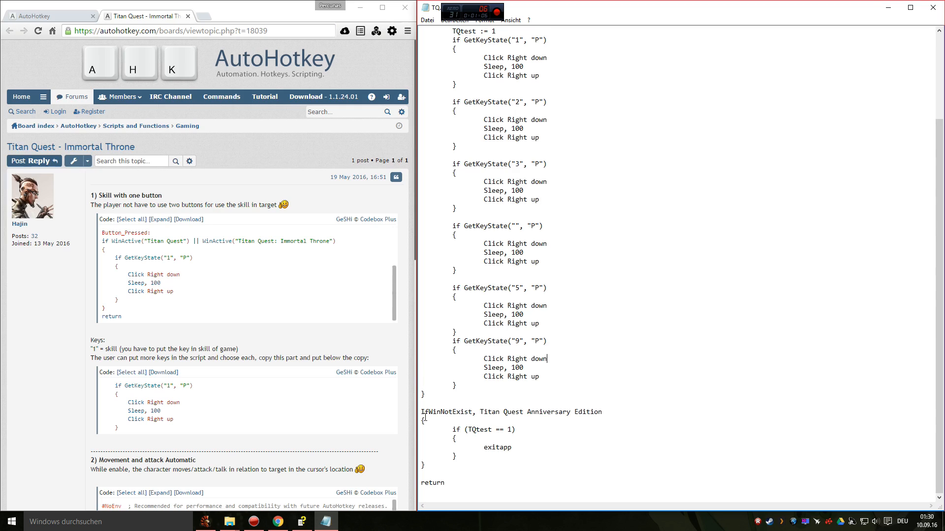
left_click_drag(421, 412, 424, 465)
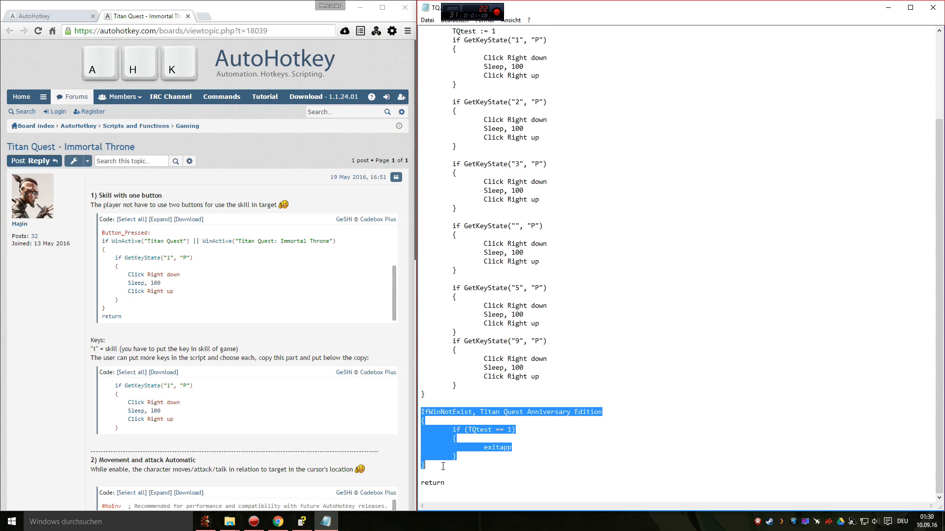
mouse_move(556, 448)
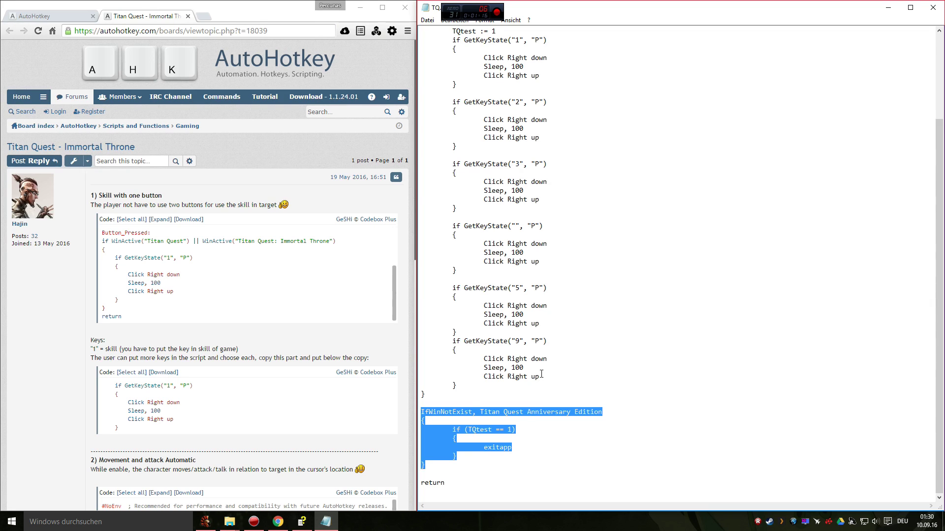
Replace the IfWinNotExist window title with 'Titan Quest: Immortal Throne' copied from the WinActive line
left_click(480, 411)
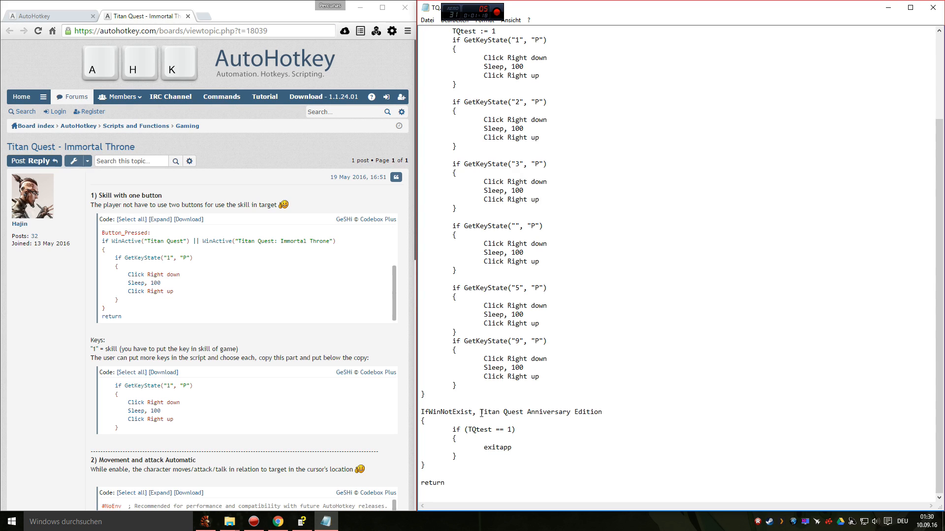
left_click_drag(480, 411, 601, 411)
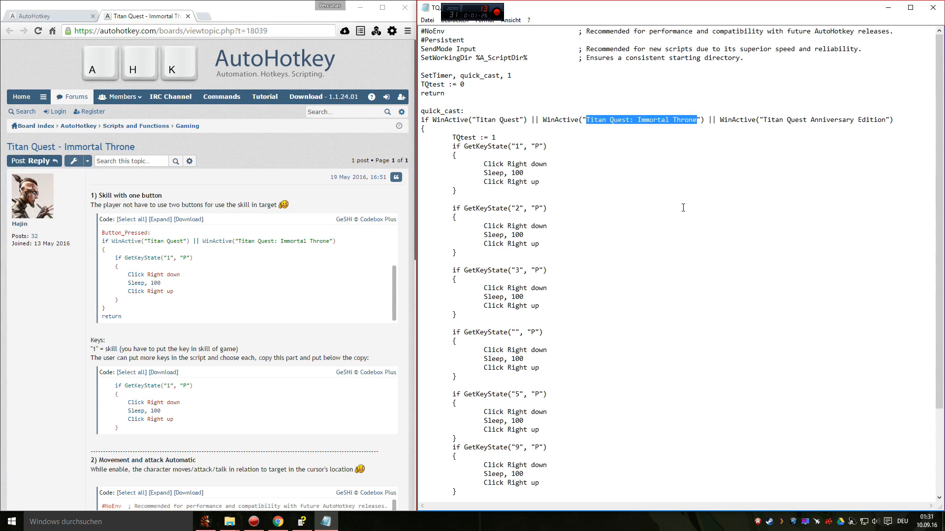
scroll("down", 3)
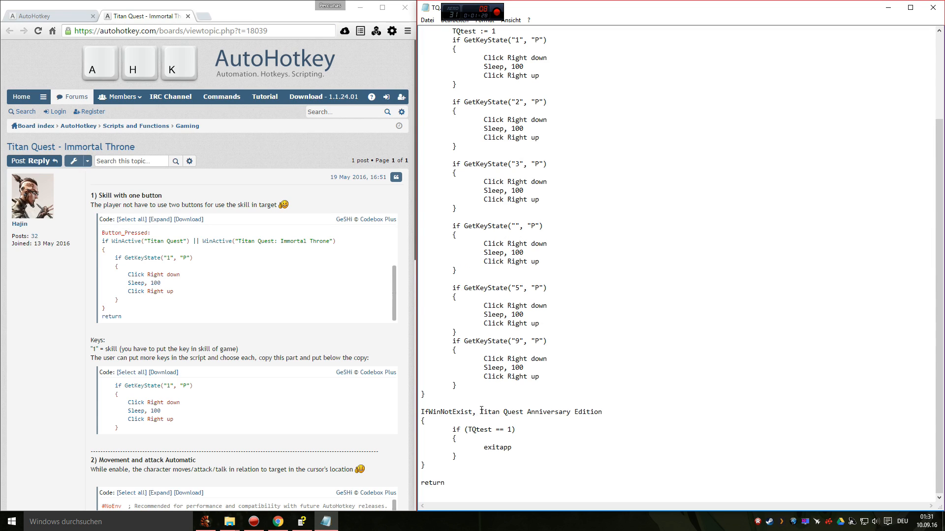
left_click_drag(481, 413, 601, 412)
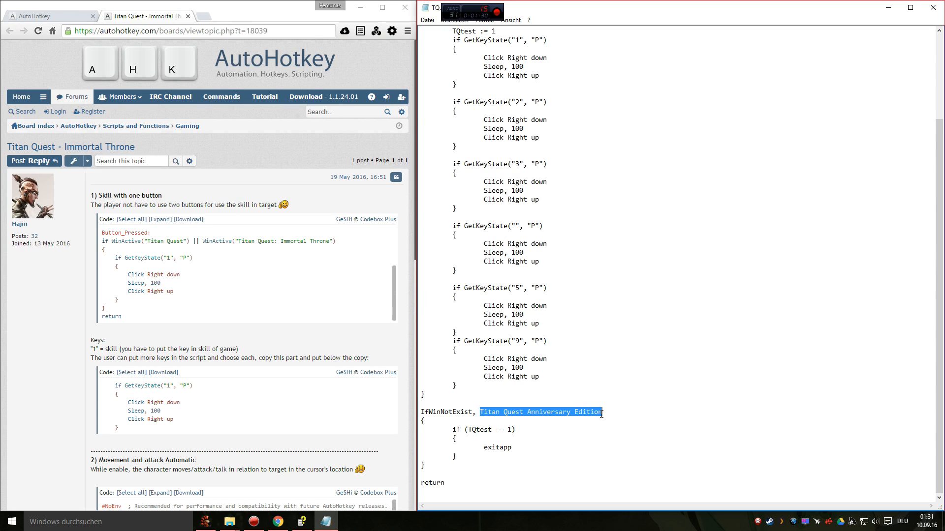
type("Titan Quest: Immortal Throne")
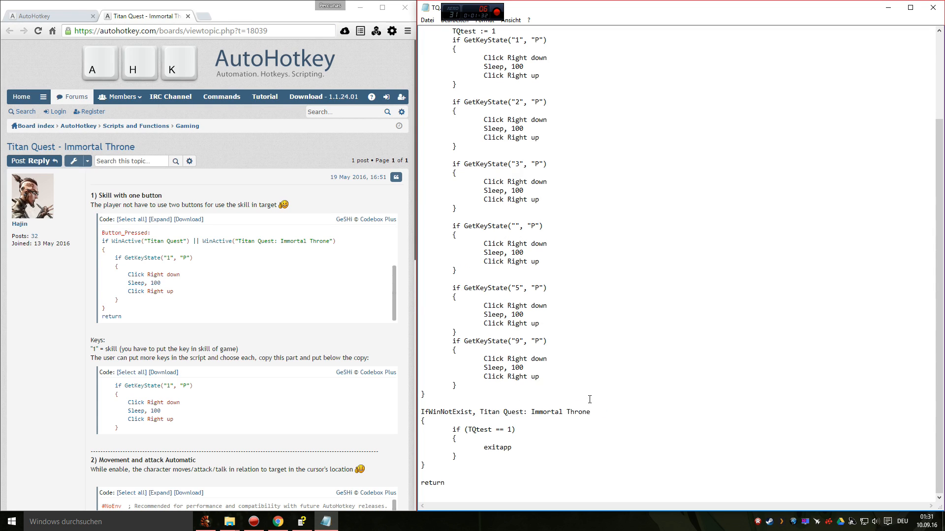
mouse_move(802, 152)
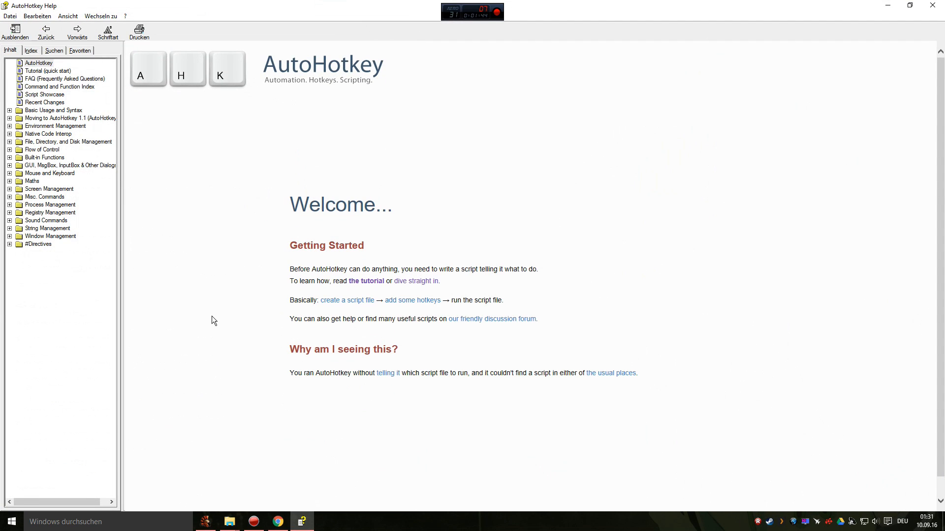
mouse_move(235, 223)
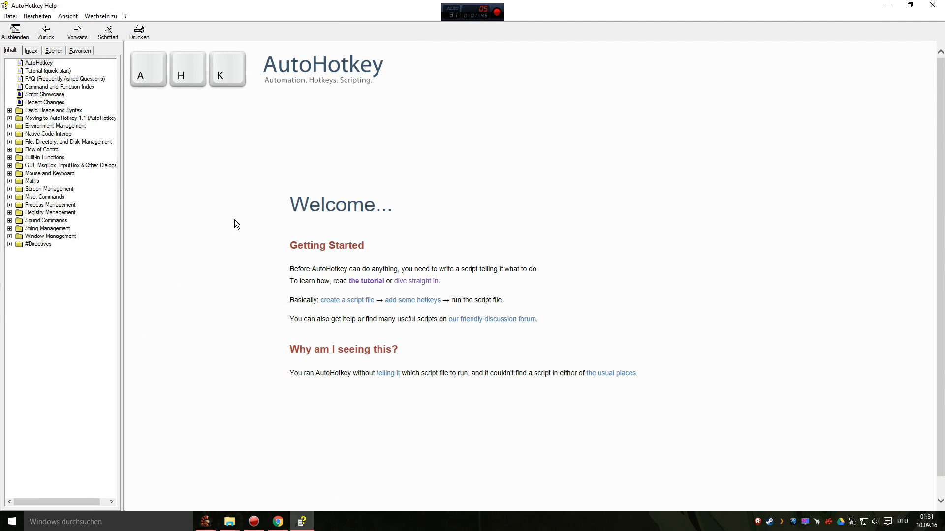
mouse_move(203, 213)
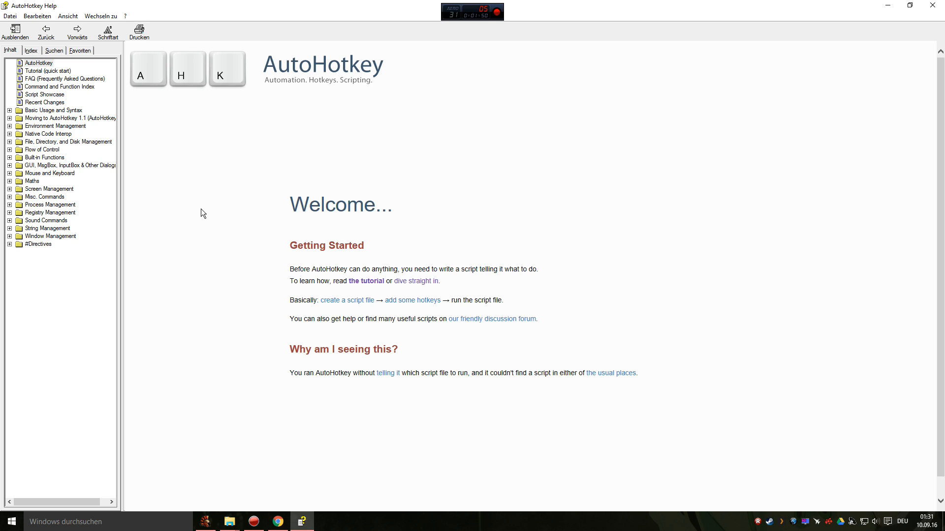
mouse_move(223, 232)
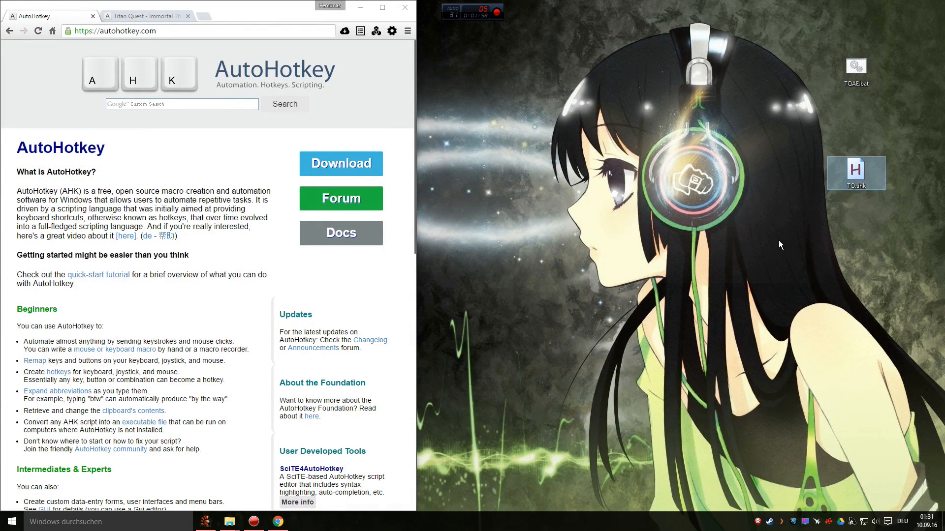
Drag the TQ.ahk icon on the desktop so the script starts running
left_click_drag(855, 172, 502, 225)
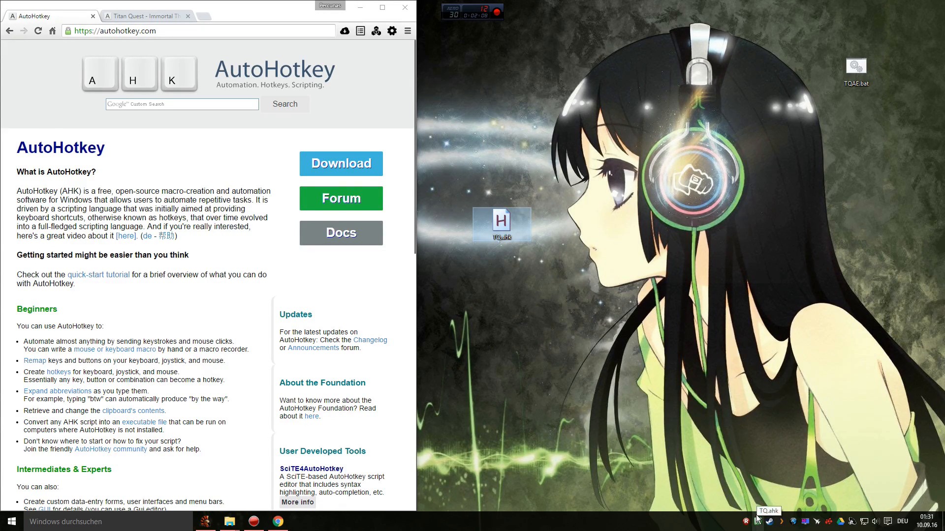
mouse_move(587, 333)
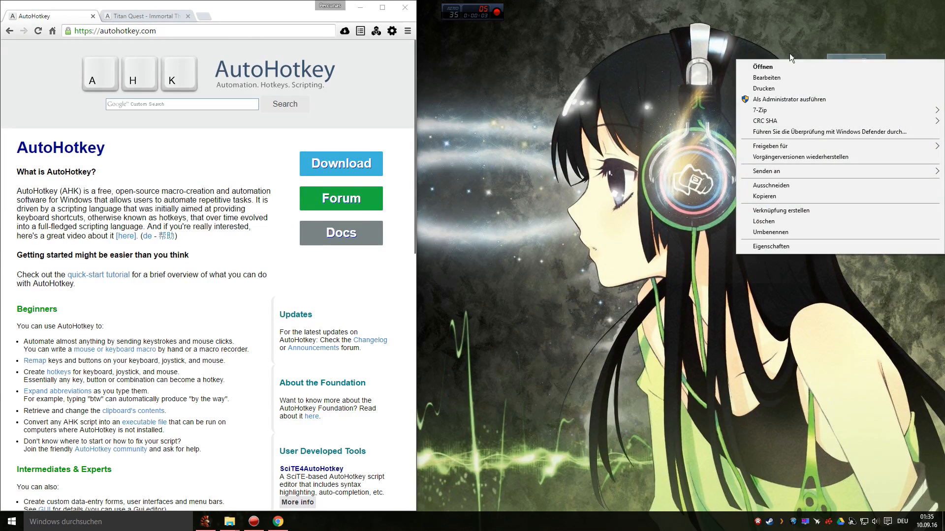
Open TQAE.bat in Notepad via Bearbeiten and move the editor window to the left
left_click(766, 77)
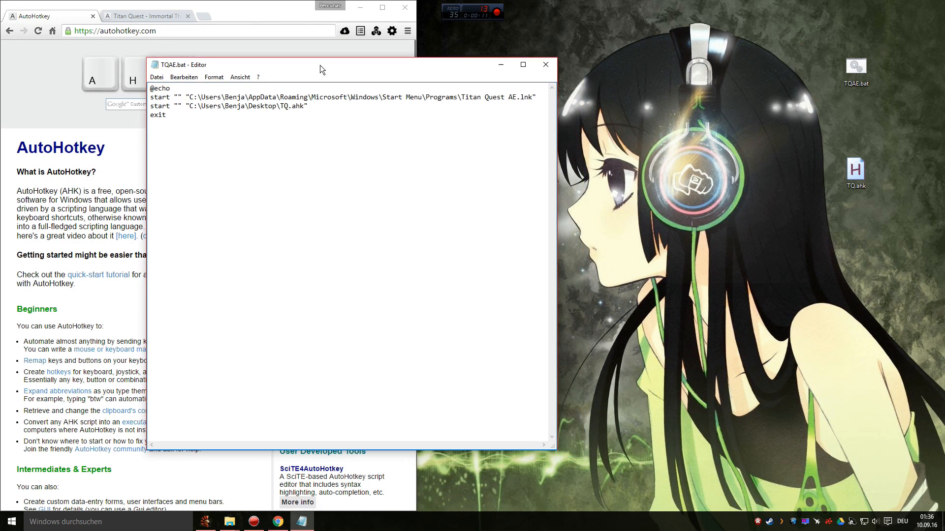
mouse_move(276, 155)
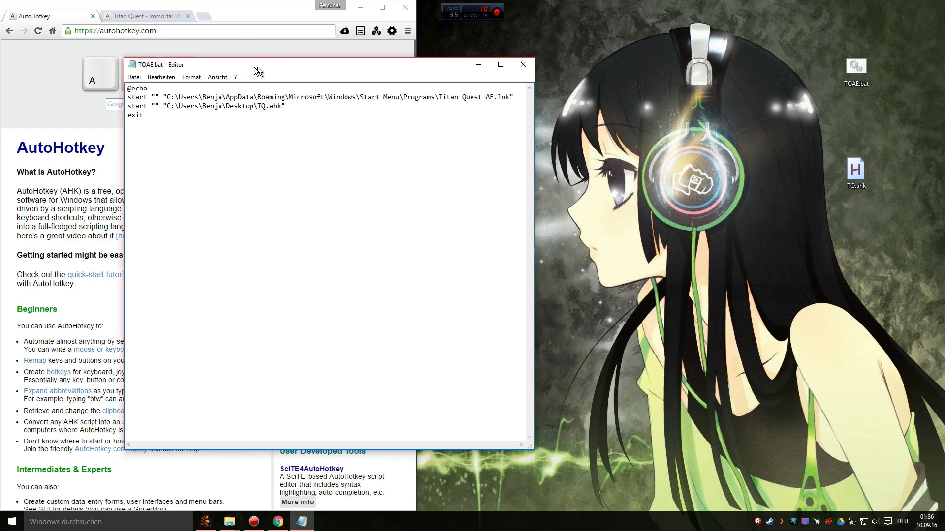
left_click_drag(256, 71, 238, 73)
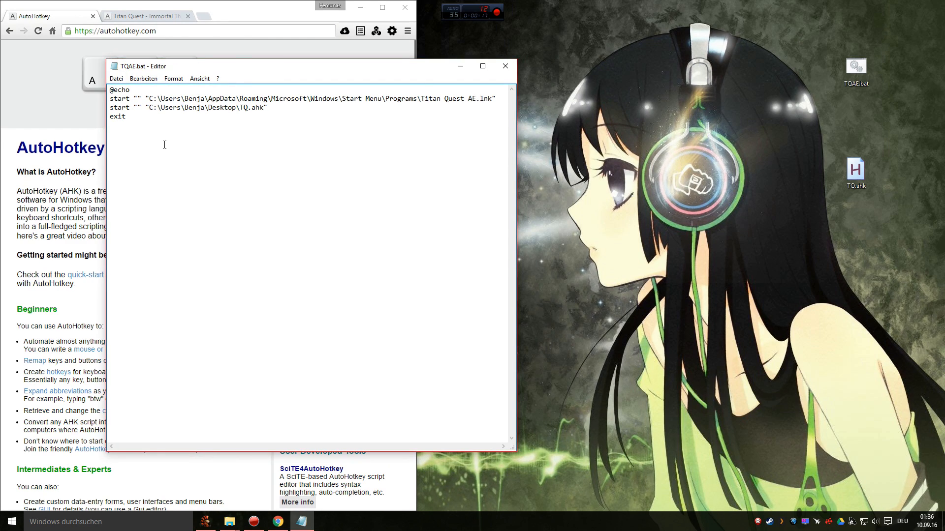